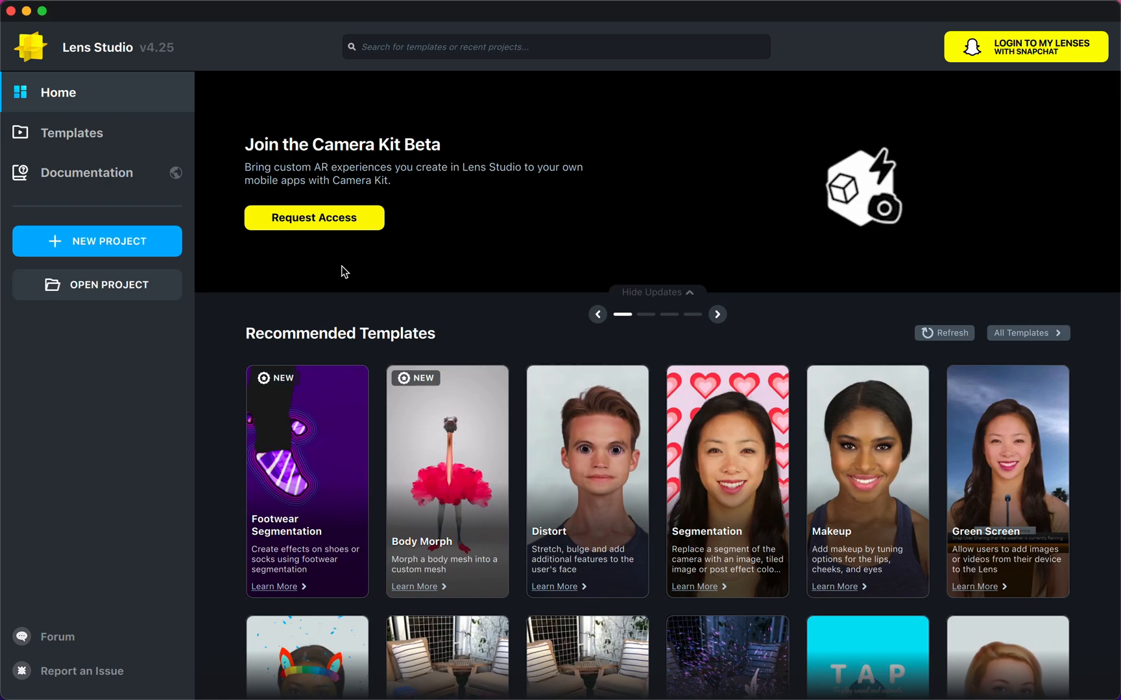
# Step: Start a new empty lens project from the home screen
pyautogui.click(96, 242)
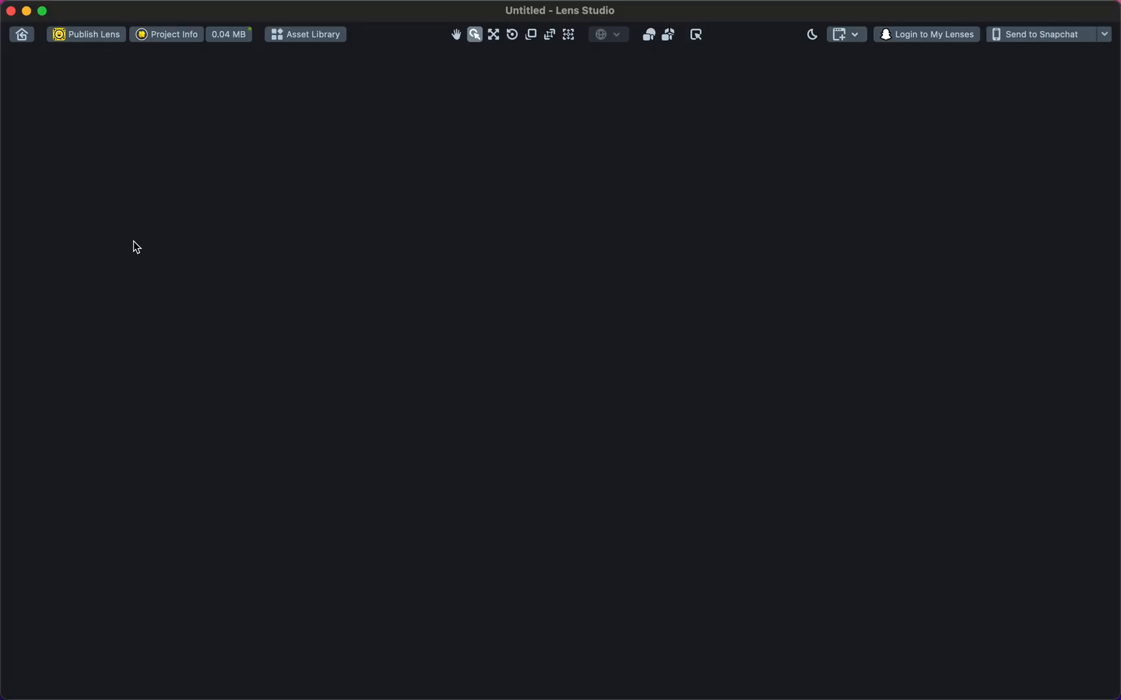
# Step: Add a Behavior helper script object to the scene via the Objects search for 'He'
pyautogui.click(17, 70)
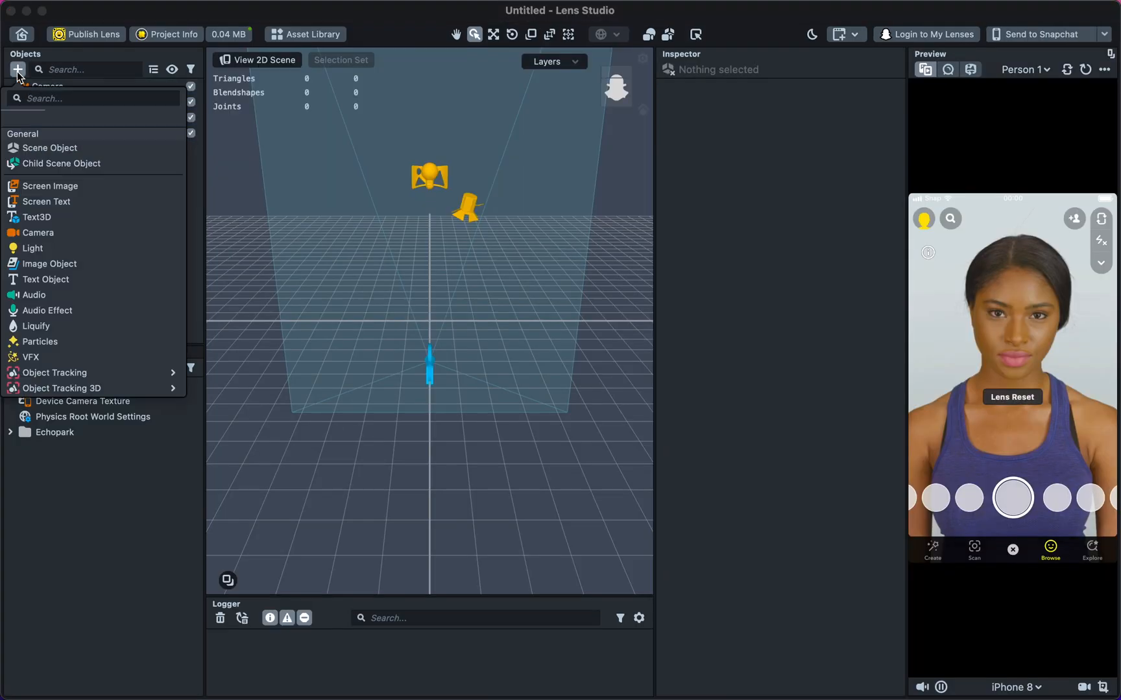
pyautogui.write('Help')
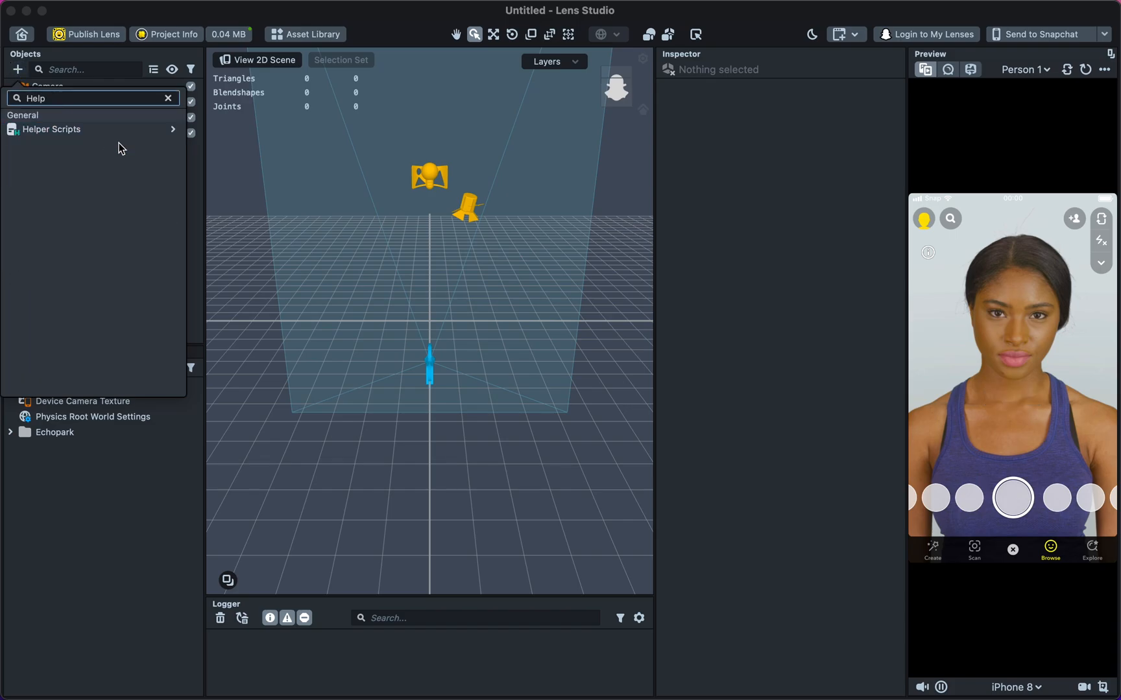
pyautogui.click(52, 129)
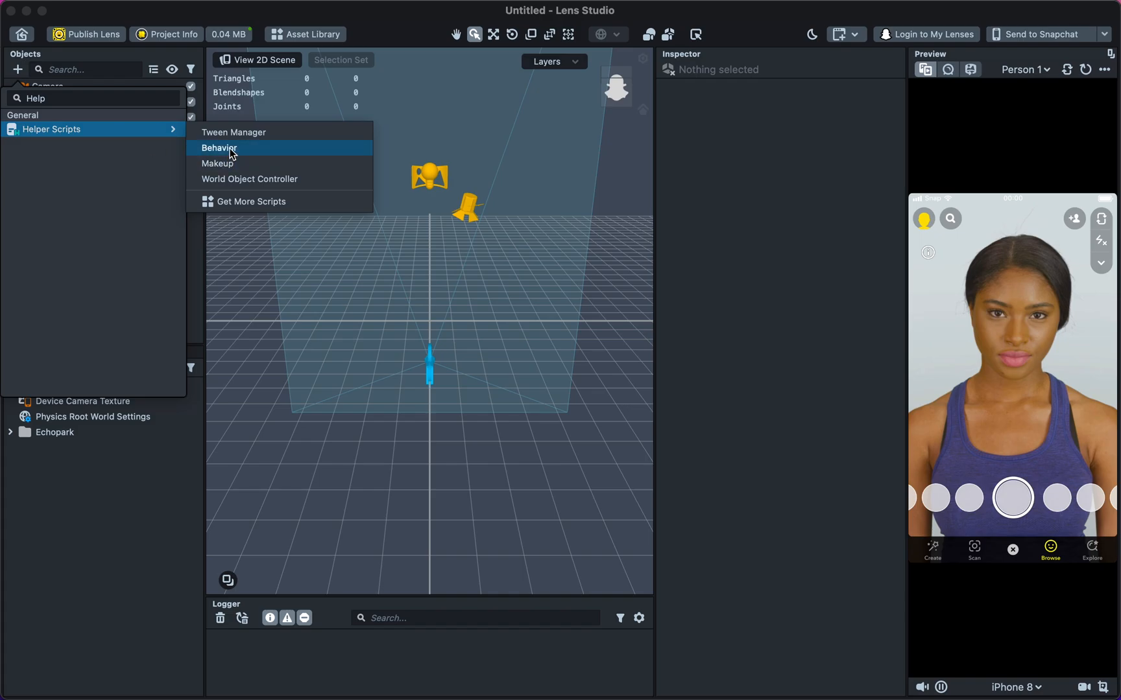
pyautogui.click(220, 148)
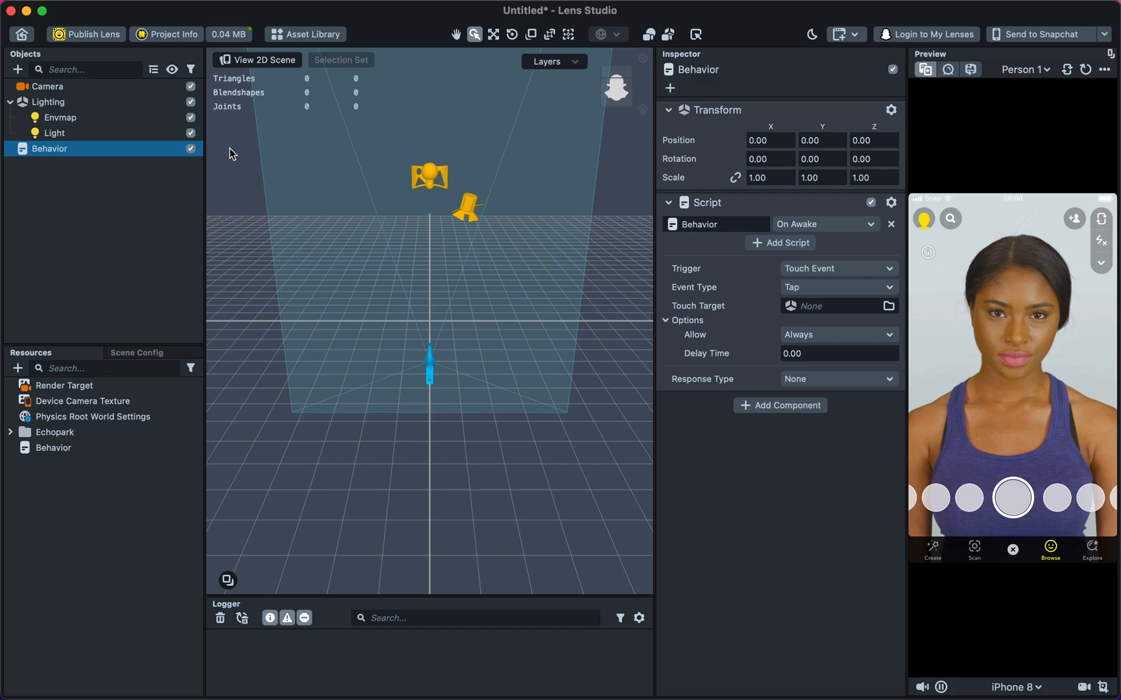
pyautogui.moveTo(551, 177)
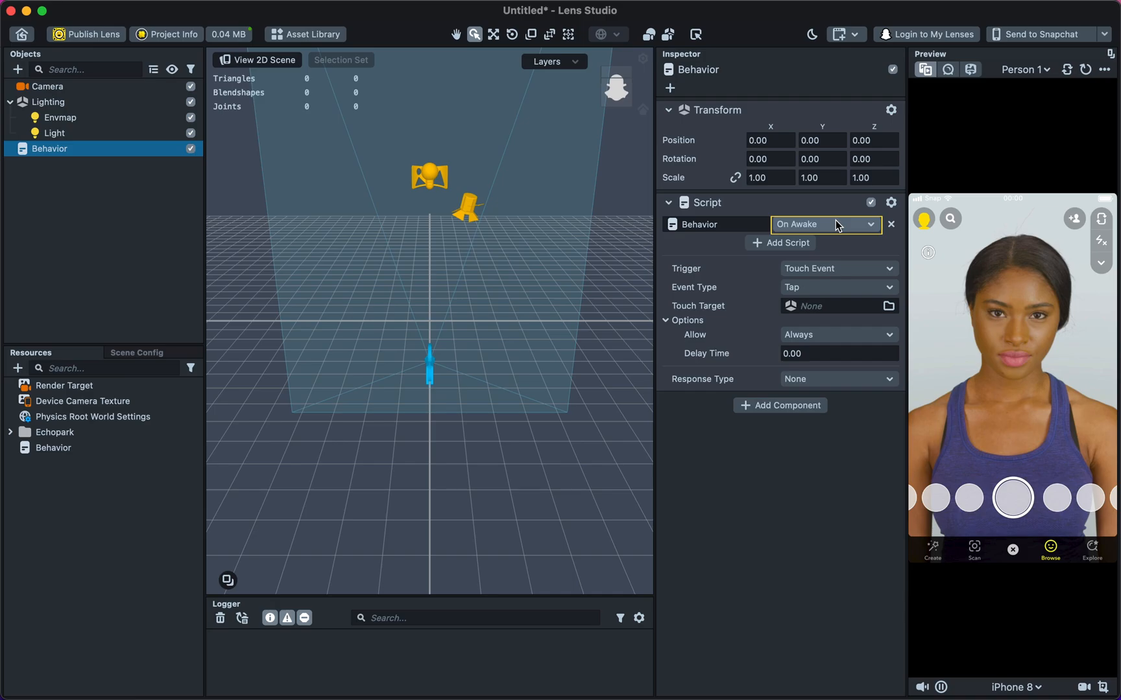
# Step: Set the Behavior script to run on Mouth Opened with a Face Event trigger
pyautogui.click(827, 225)
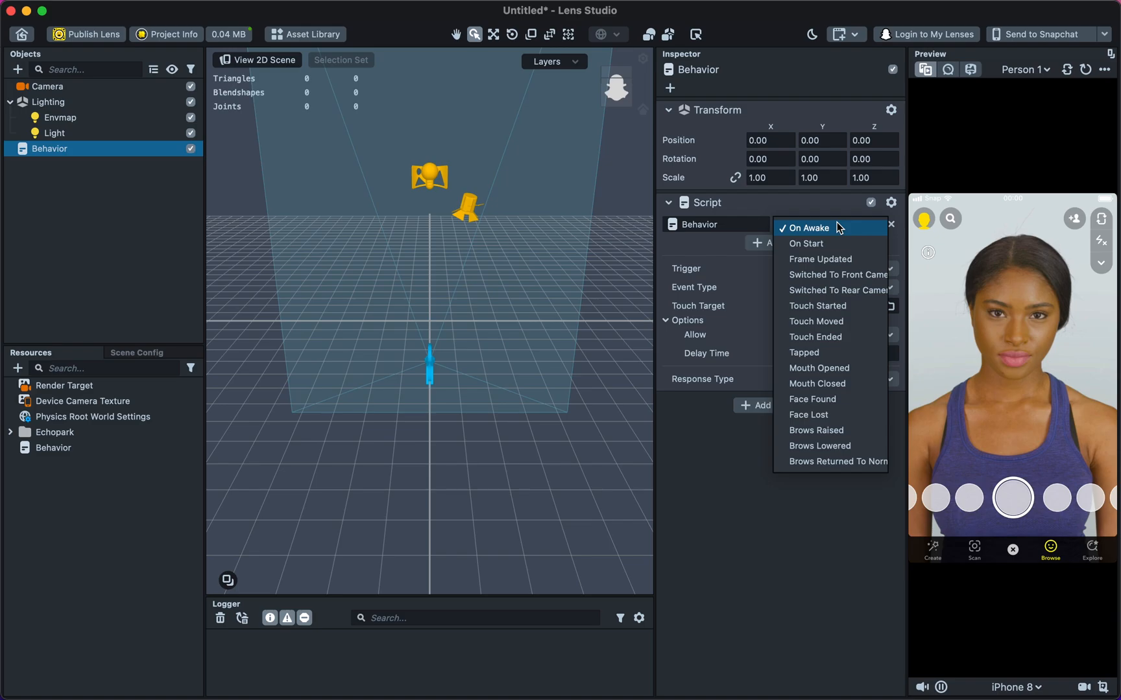
pyautogui.click(819, 369)
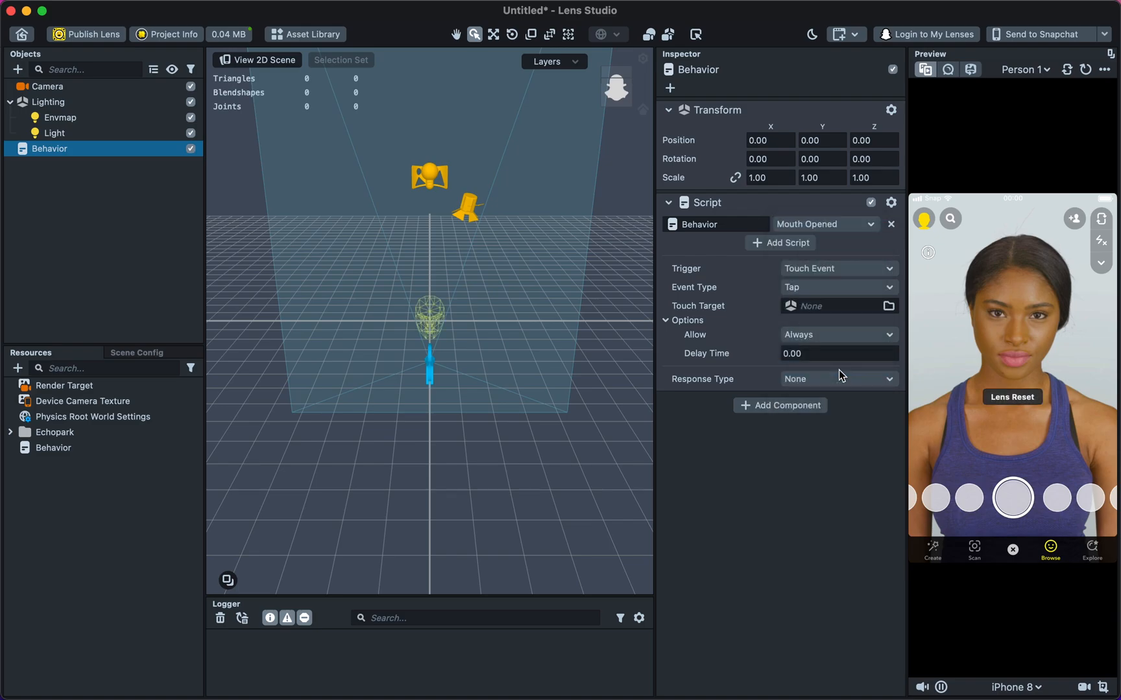
pyautogui.click(838, 268)
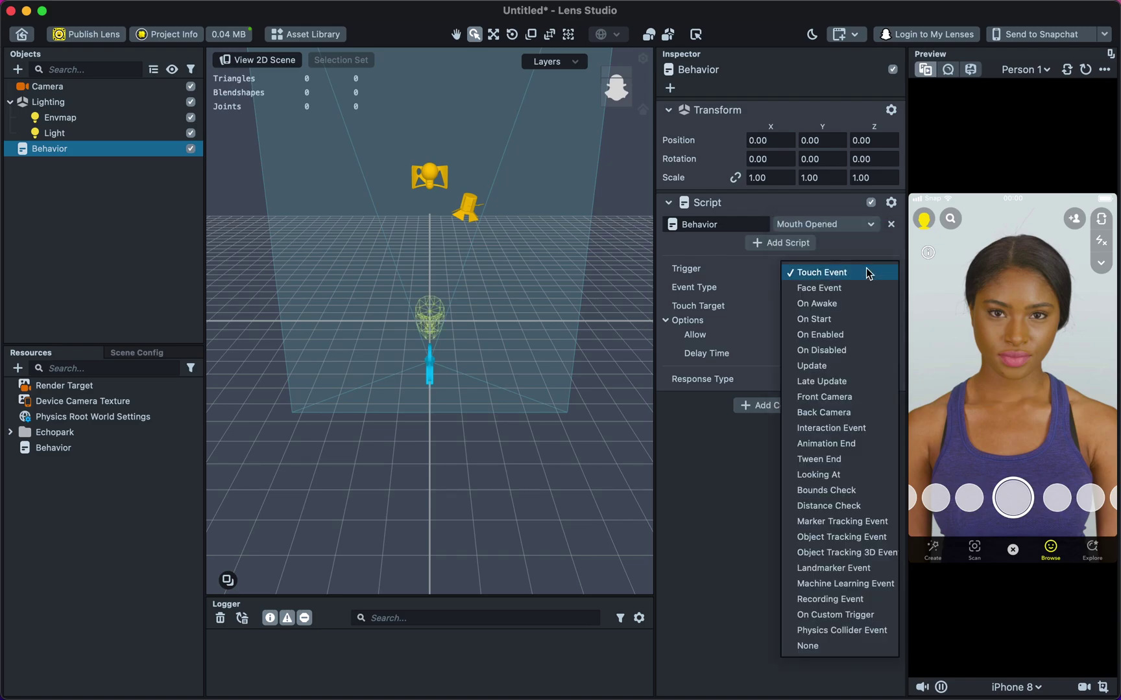
pyautogui.click(820, 288)
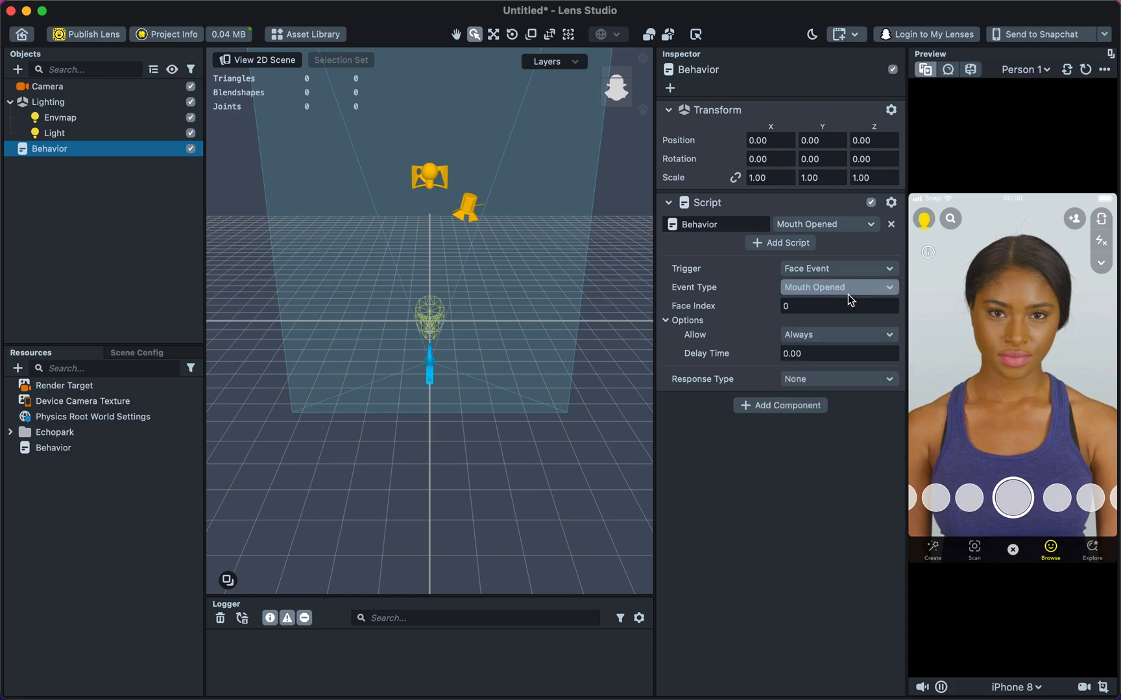
pyautogui.click(838, 379)
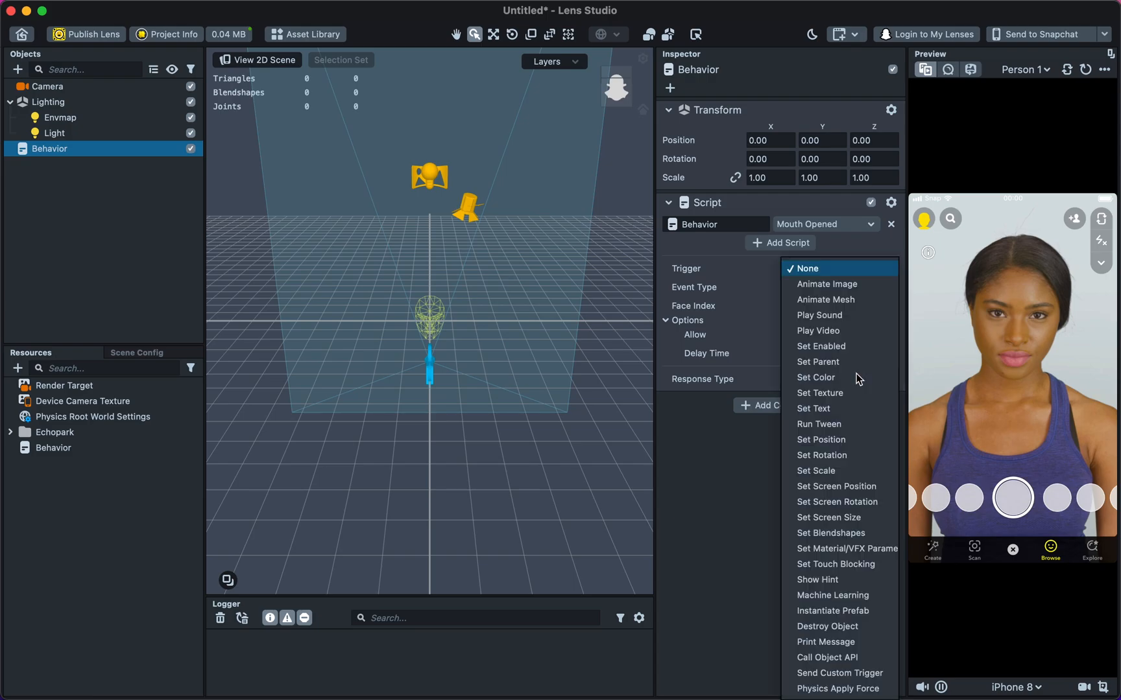
pyautogui.moveTo(820, 346)
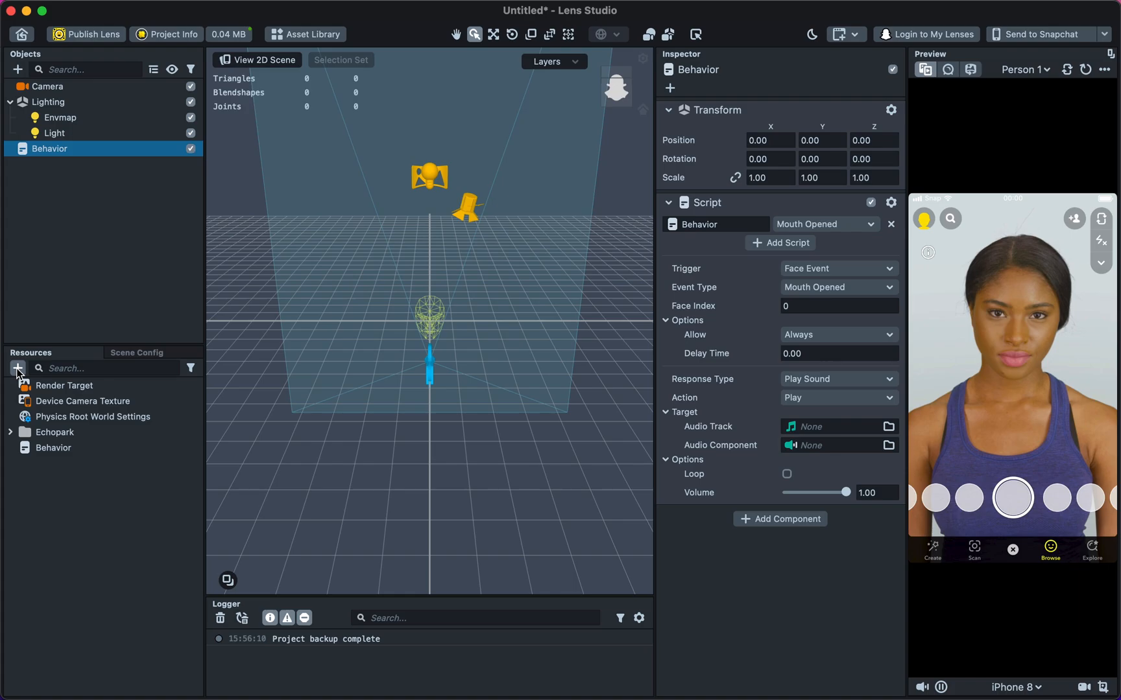
pyautogui.moveTo(309, 44)
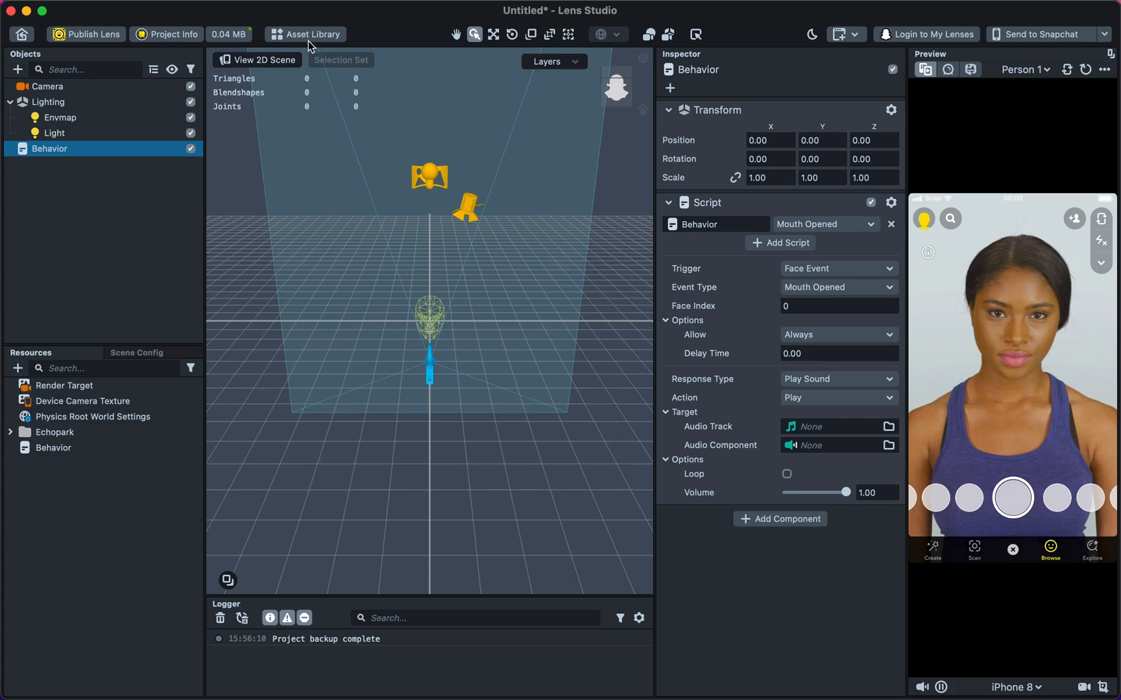
# Step: Search the asset library for 'Sti' and import Sting's Rushing Water track
pyautogui.click(311, 34)
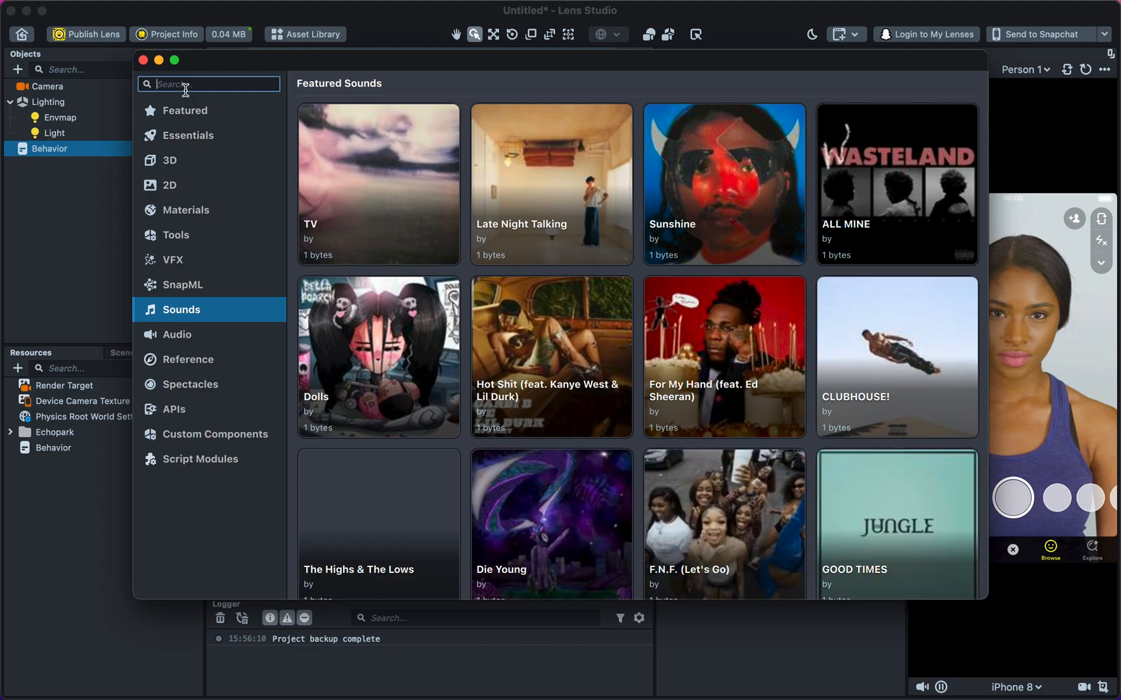
pyautogui.click(209, 84)
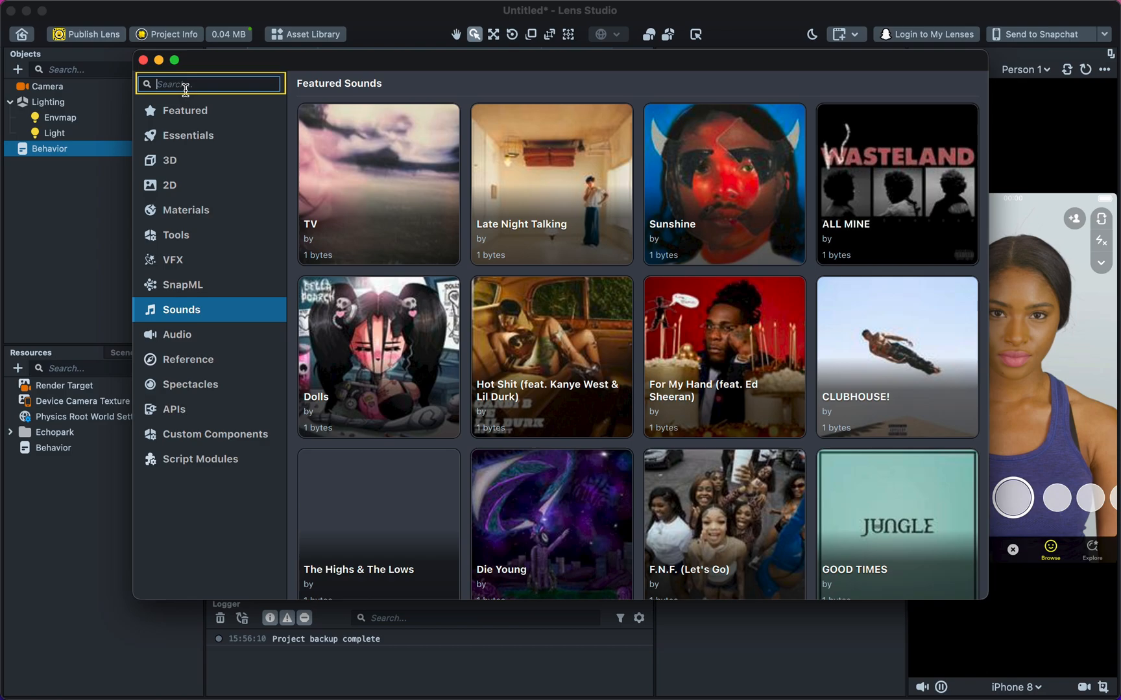
pyautogui.write('Sting')
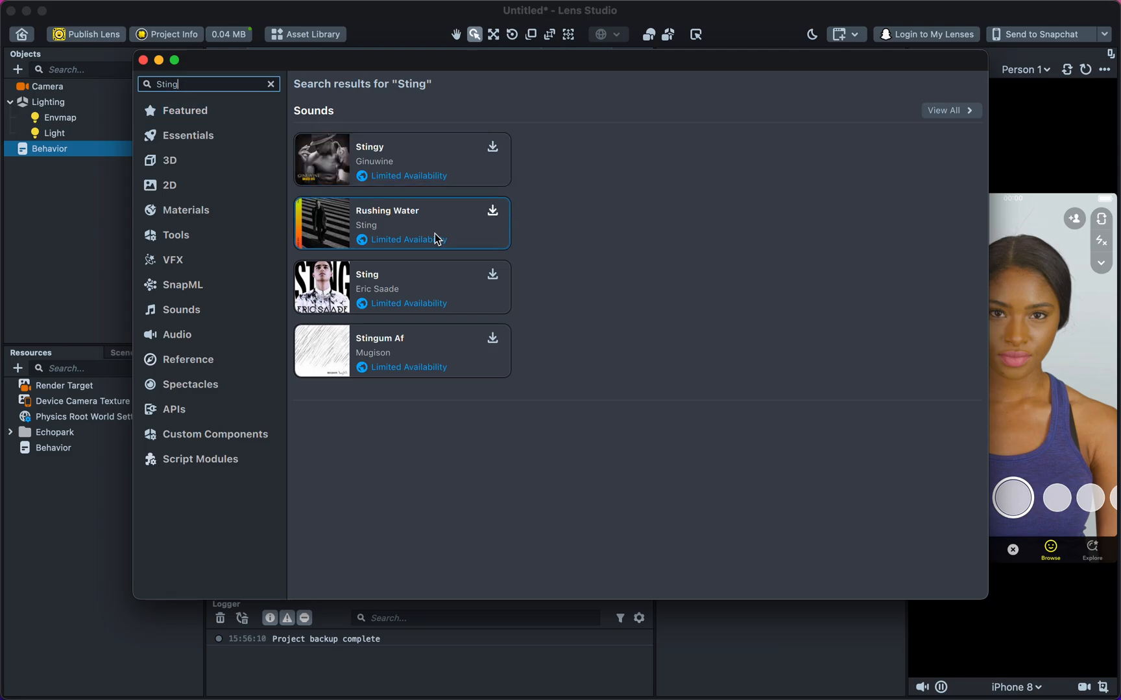
pyautogui.click(493, 274)
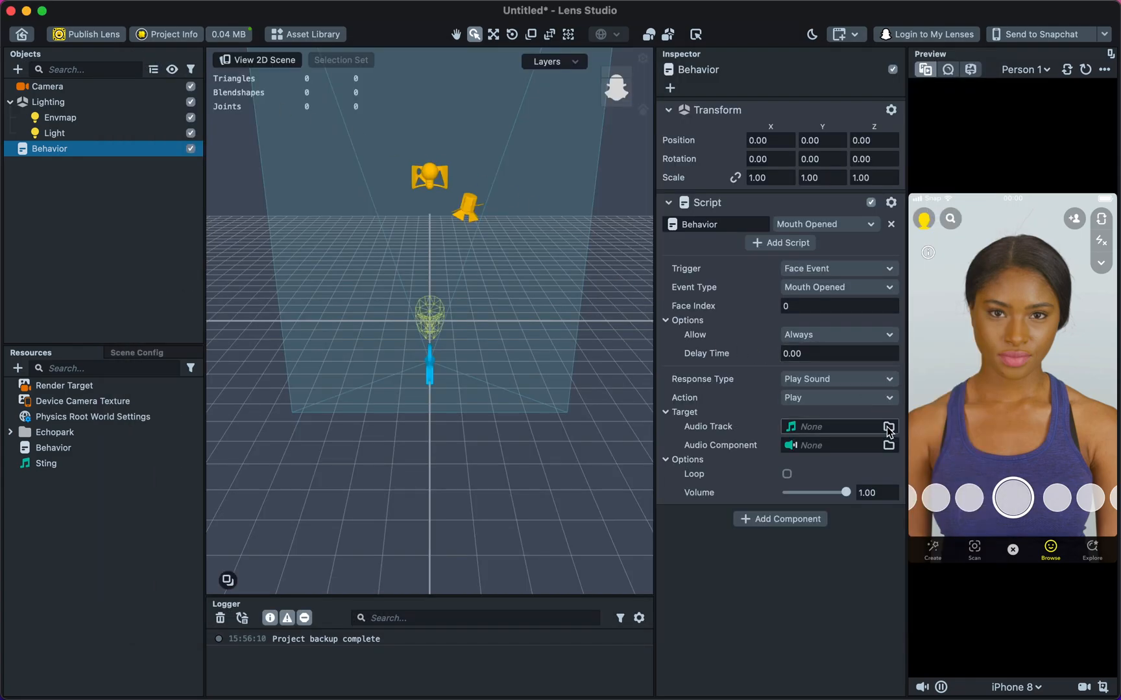
# Step: Set the Behavior's audio track to Sting and send the lens
pyautogui.click(889, 427)
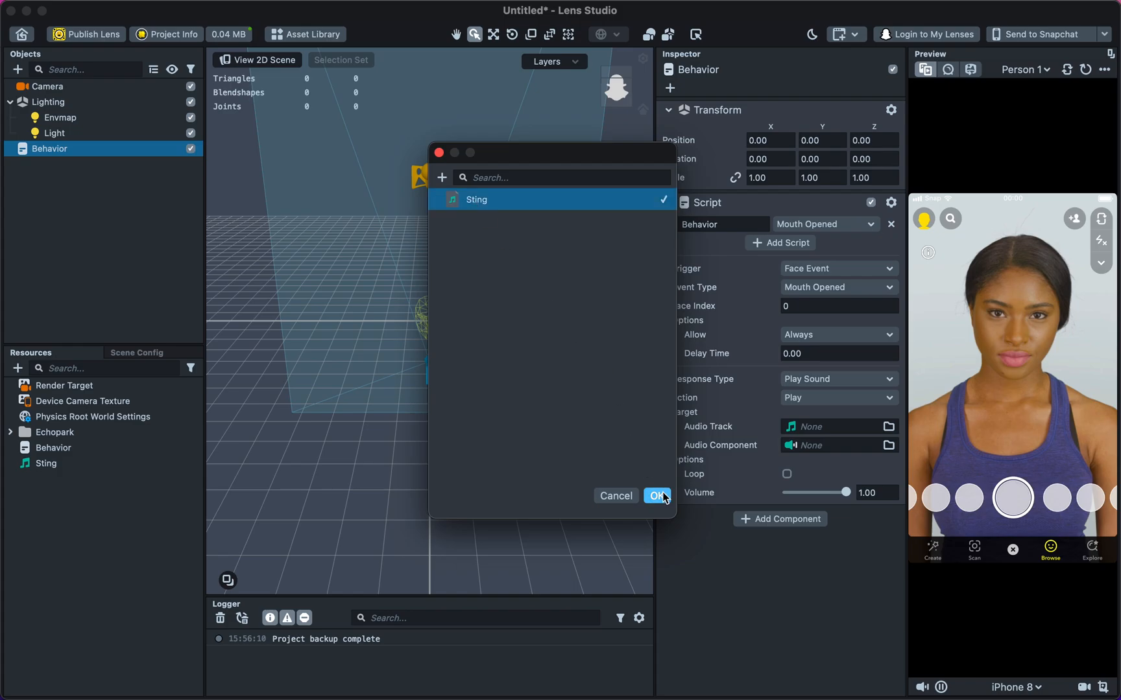
pyautogui.click(658, 496)
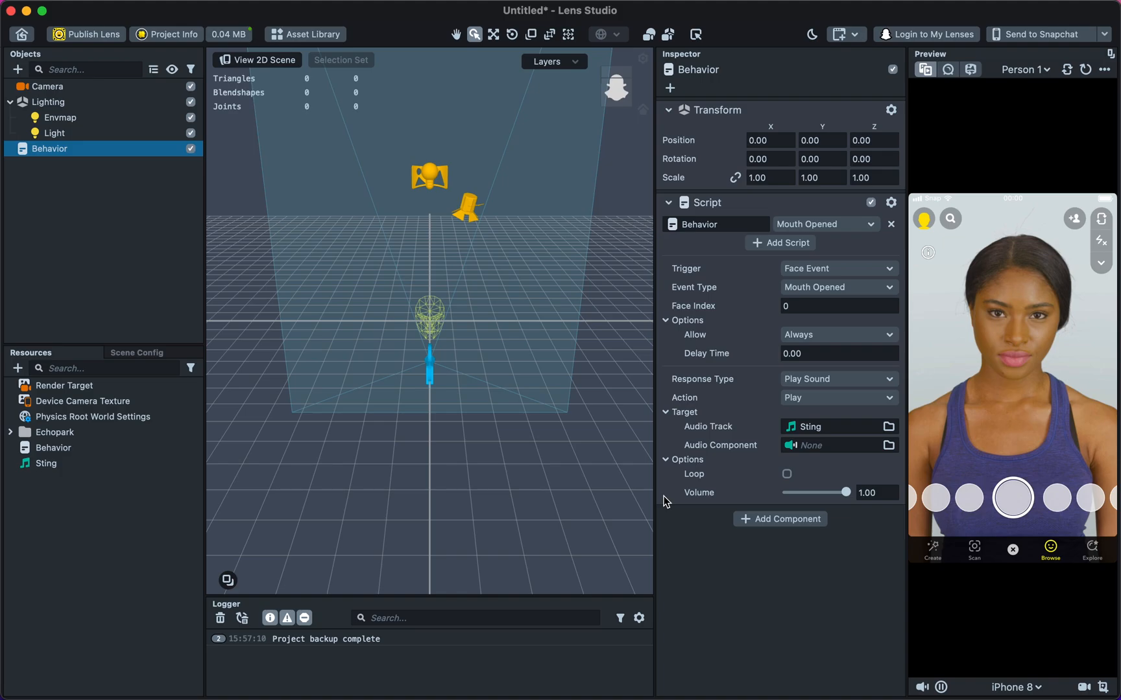
pyautogui.click(1043, 34)
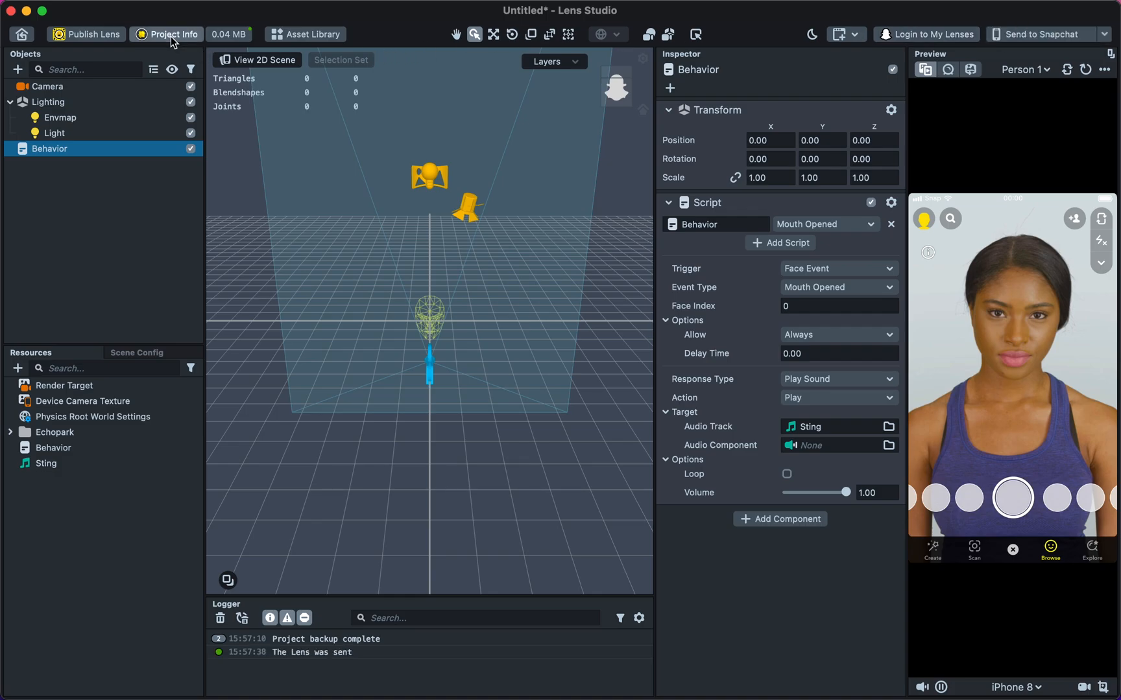
# Step: Name the lens Audio with a preview image and FIND FACE hint in Project Info
pyautogui.click(166, 34)
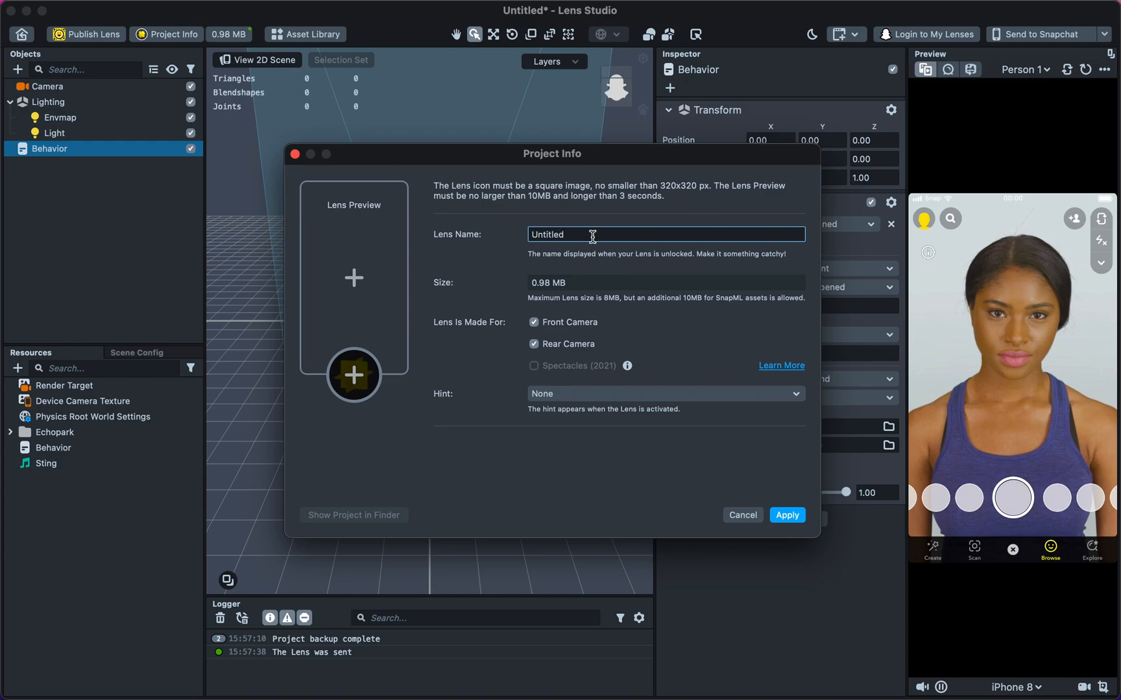
pyautogui.write('A')
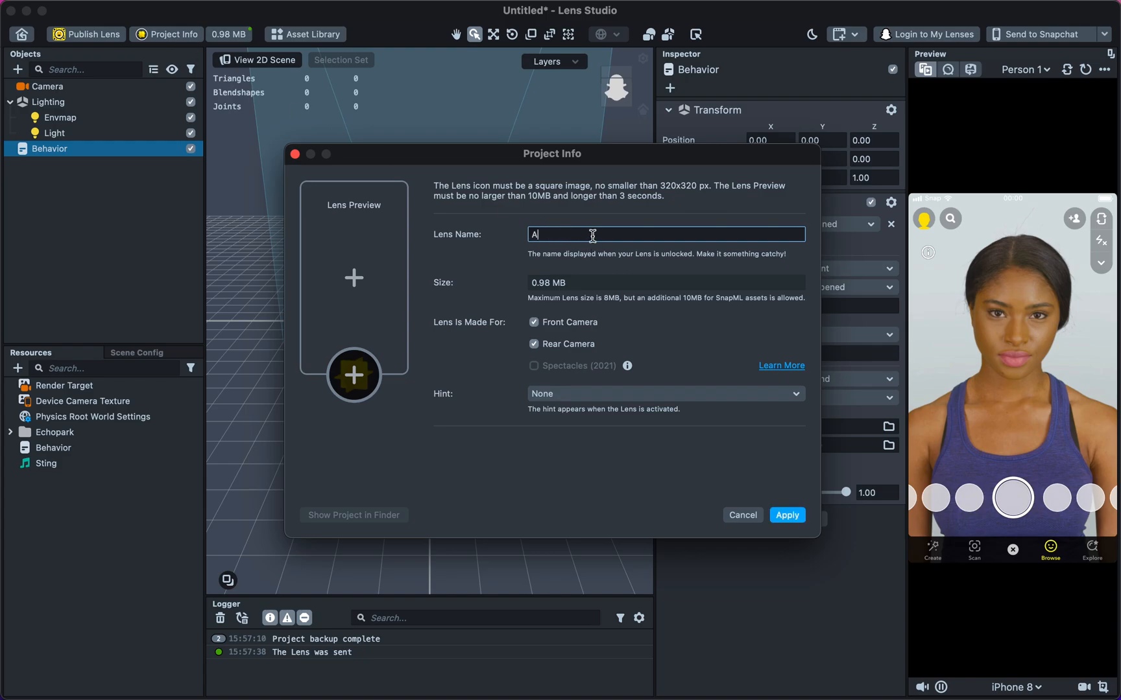
pyautogui.write('udio')
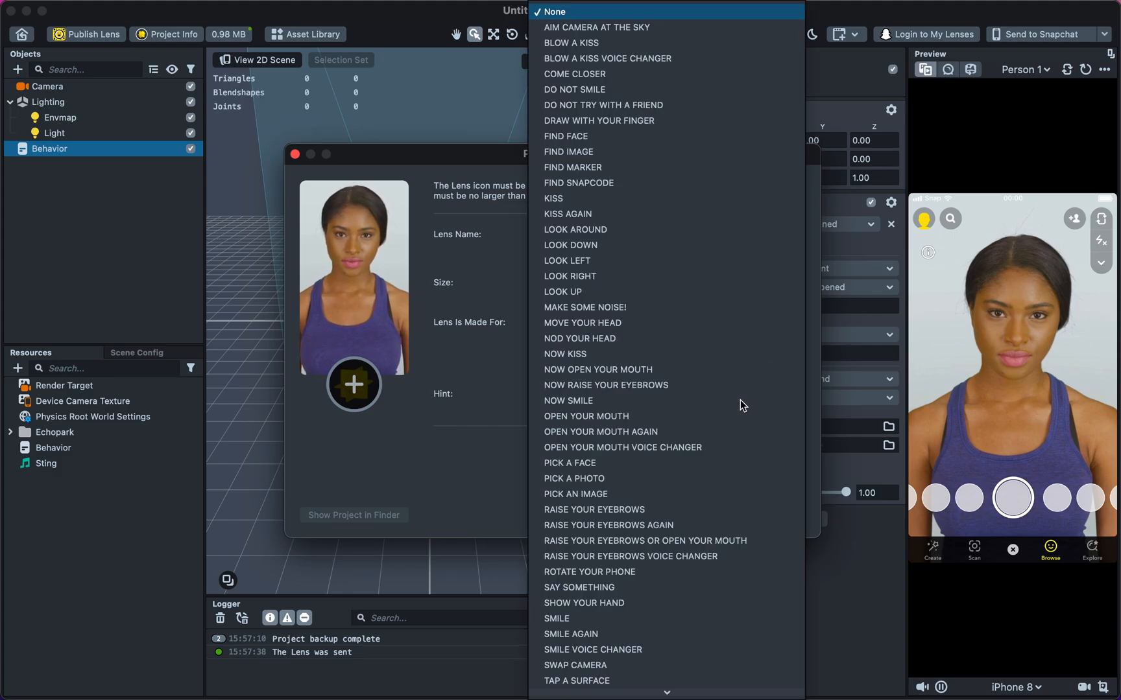
pyautogui.click(565, 136)
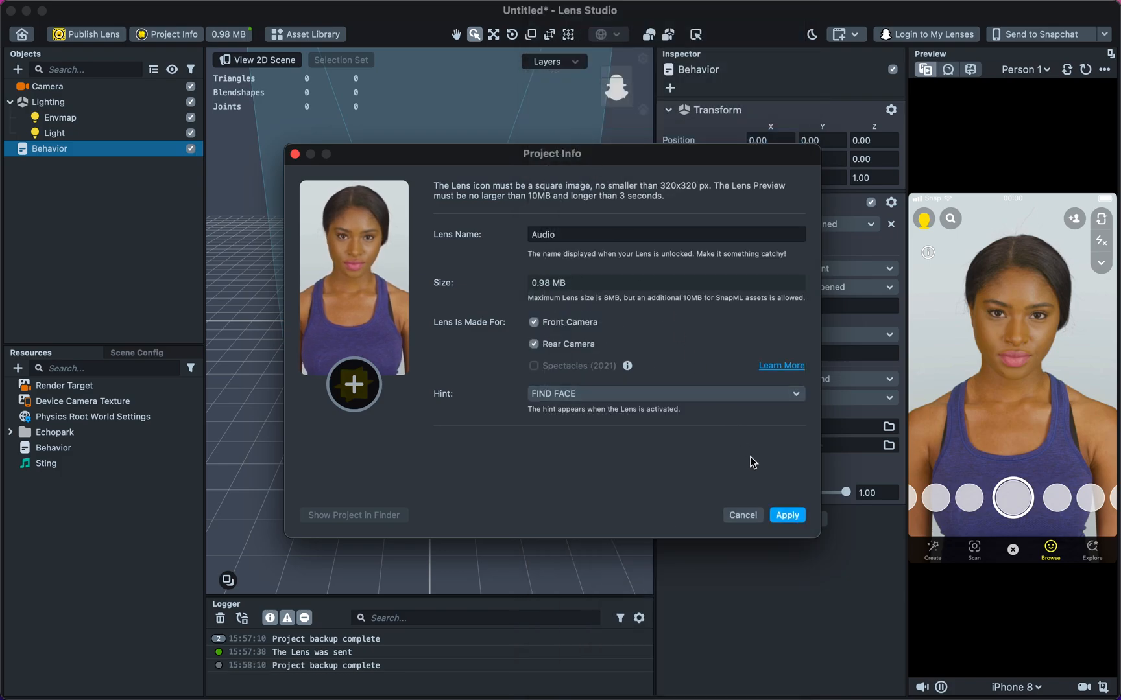
pyautogui.click(743, 515)
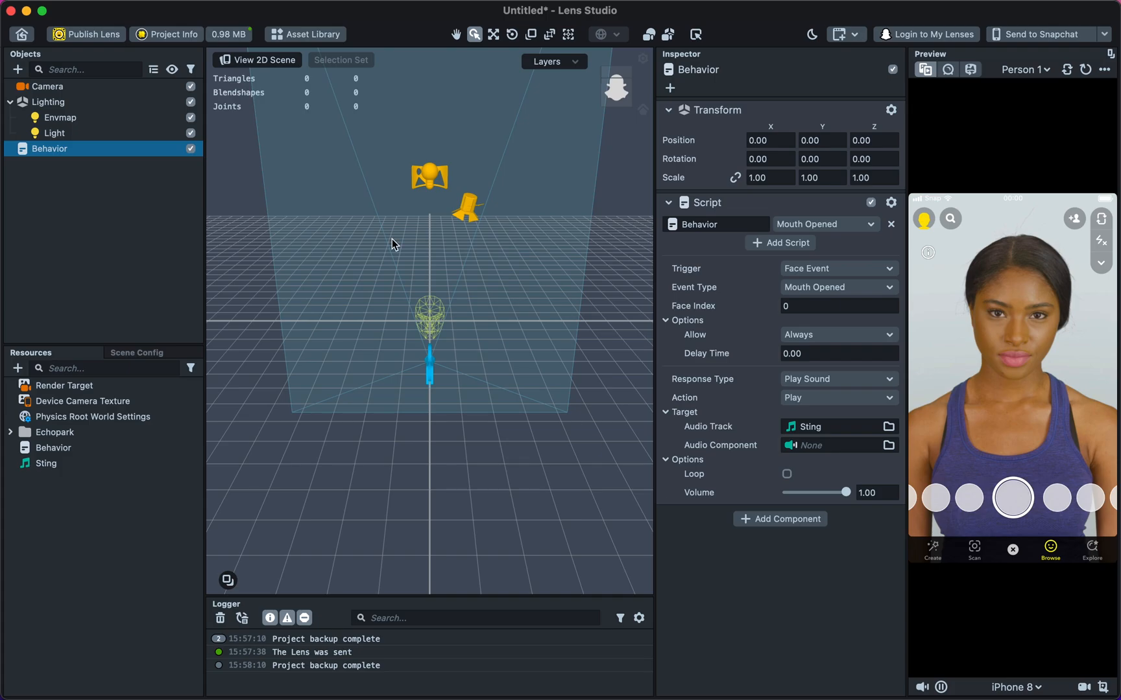
# Step: Run File > Optimize Project to remove the unused light sources and resources
pyautogui.click(116, 9)
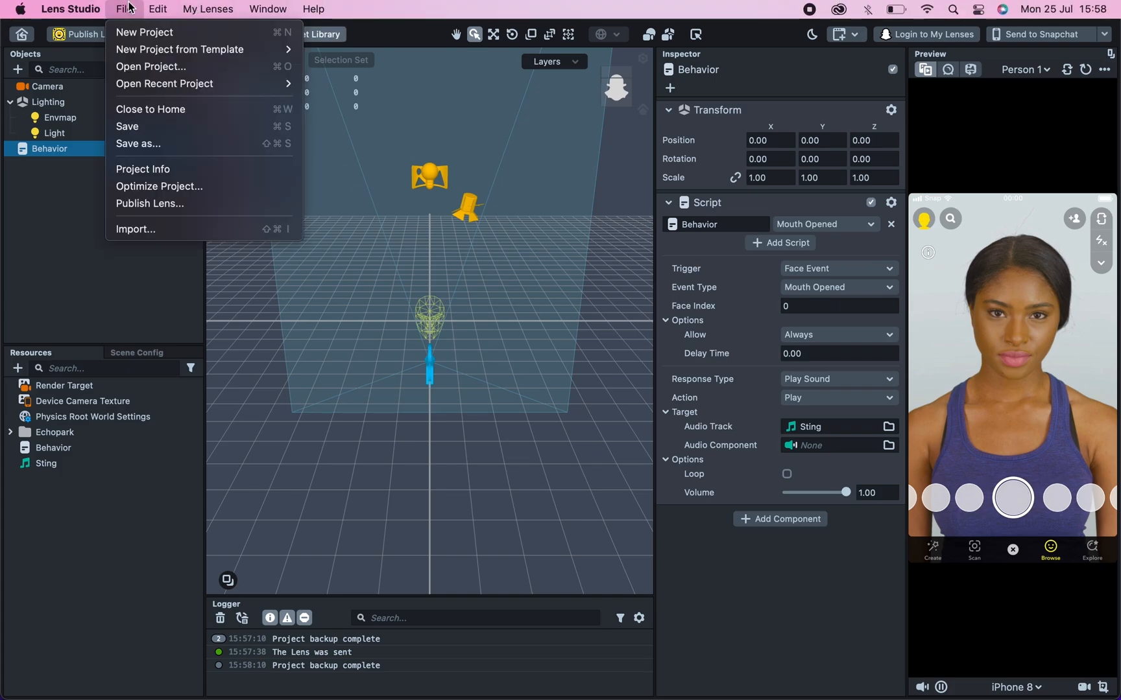
pyautogui.moveTo(192, 189)
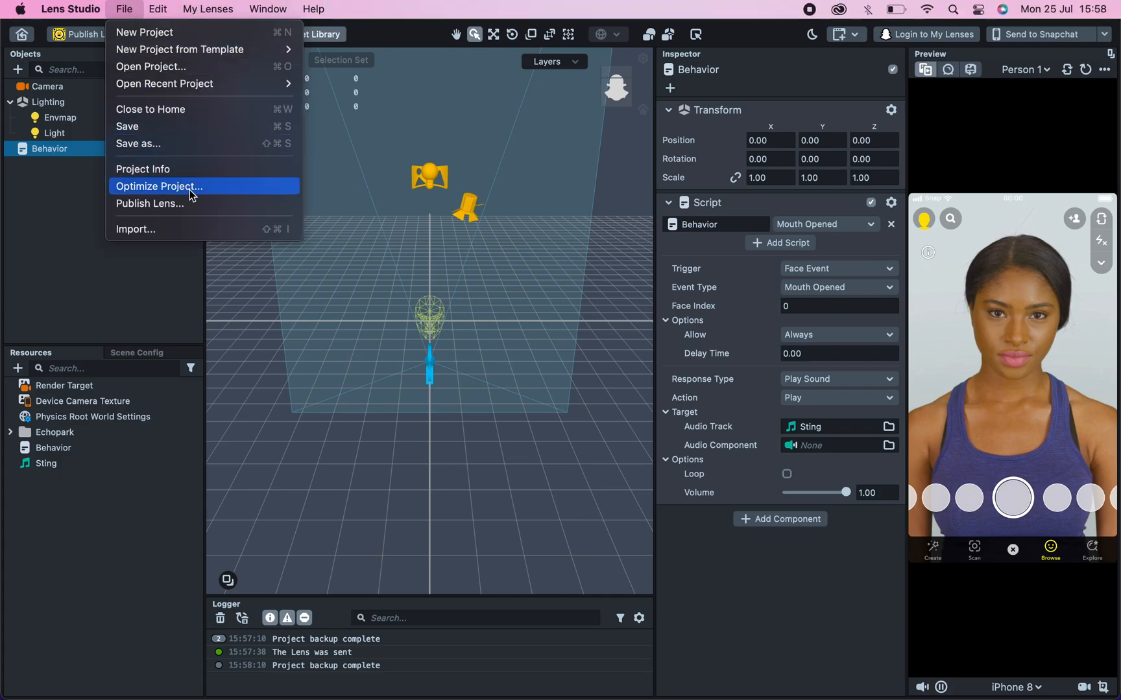
pyautogui.click(159, 187)
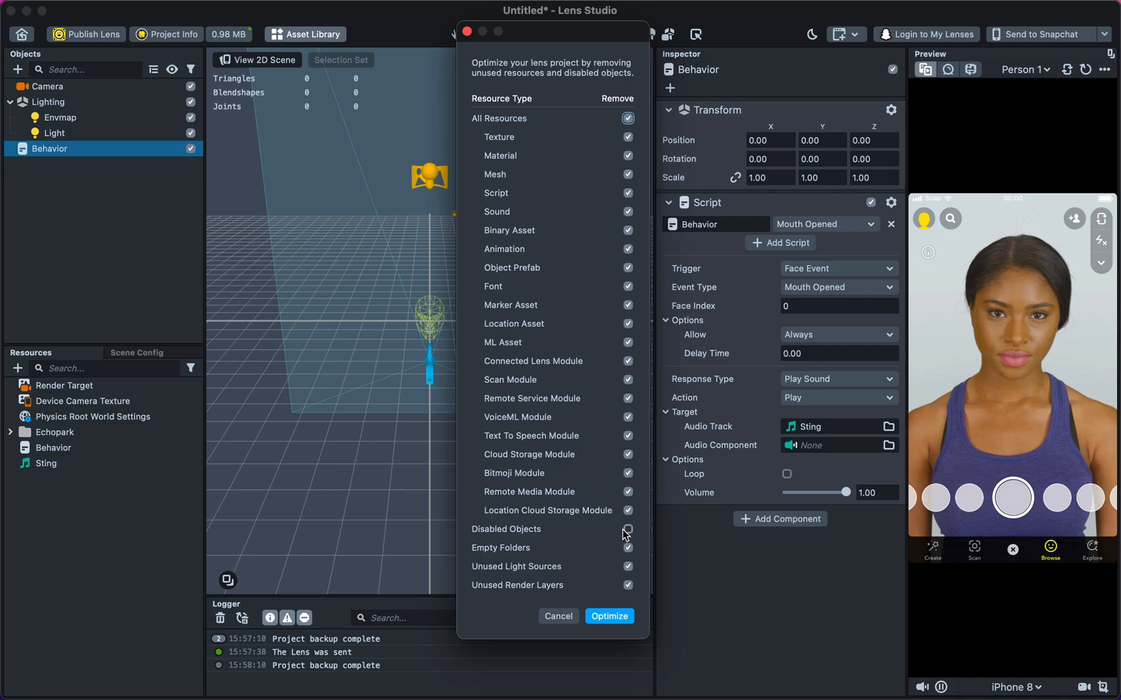
pyautogui.click(610, 616)
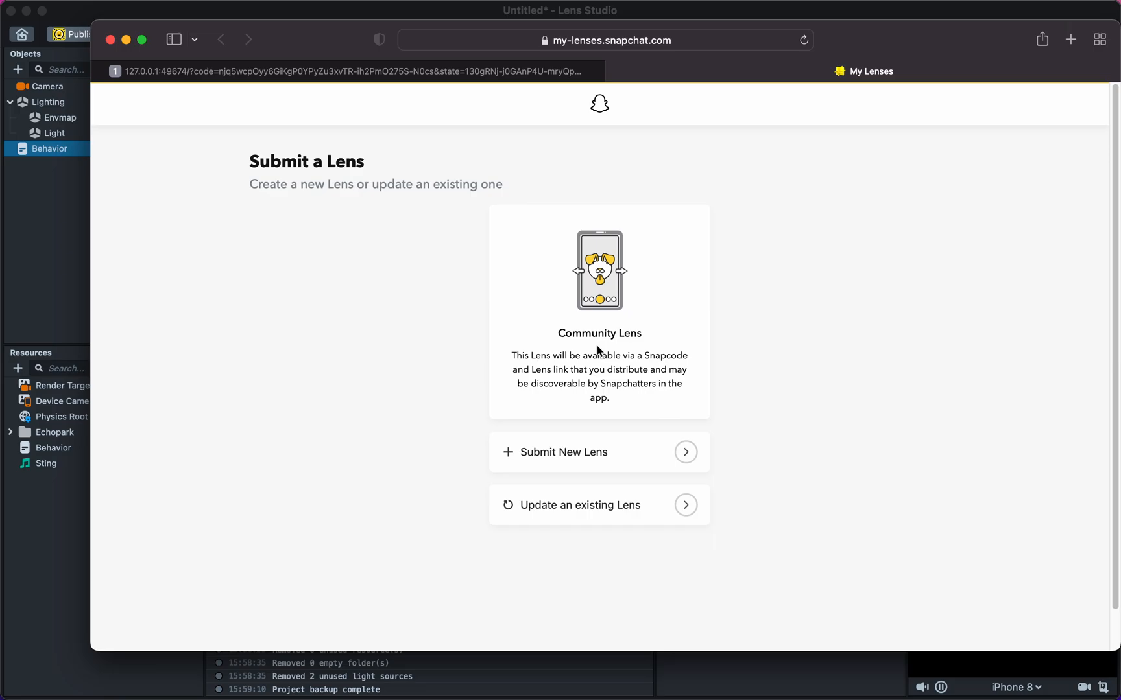
# Step: Submit Audio as a new Music-tagged Community Lens with Person and Food scan triggers, then return to My Lenses
pyautogui.click(599, 453)
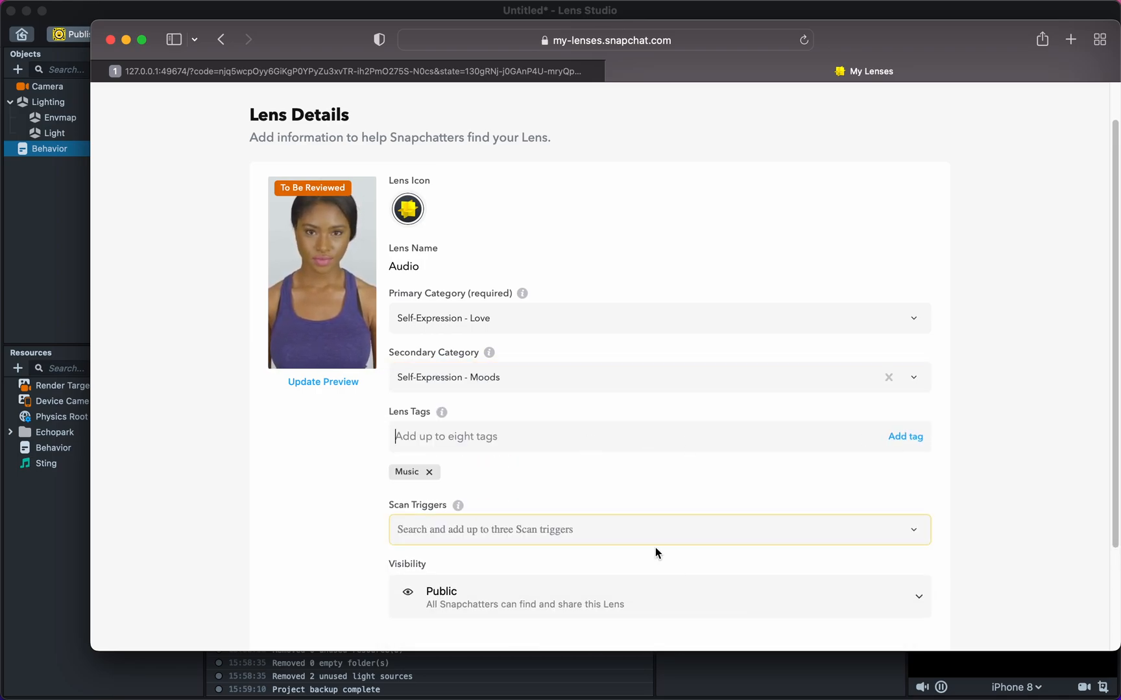
pyautogui.click(658, 530)
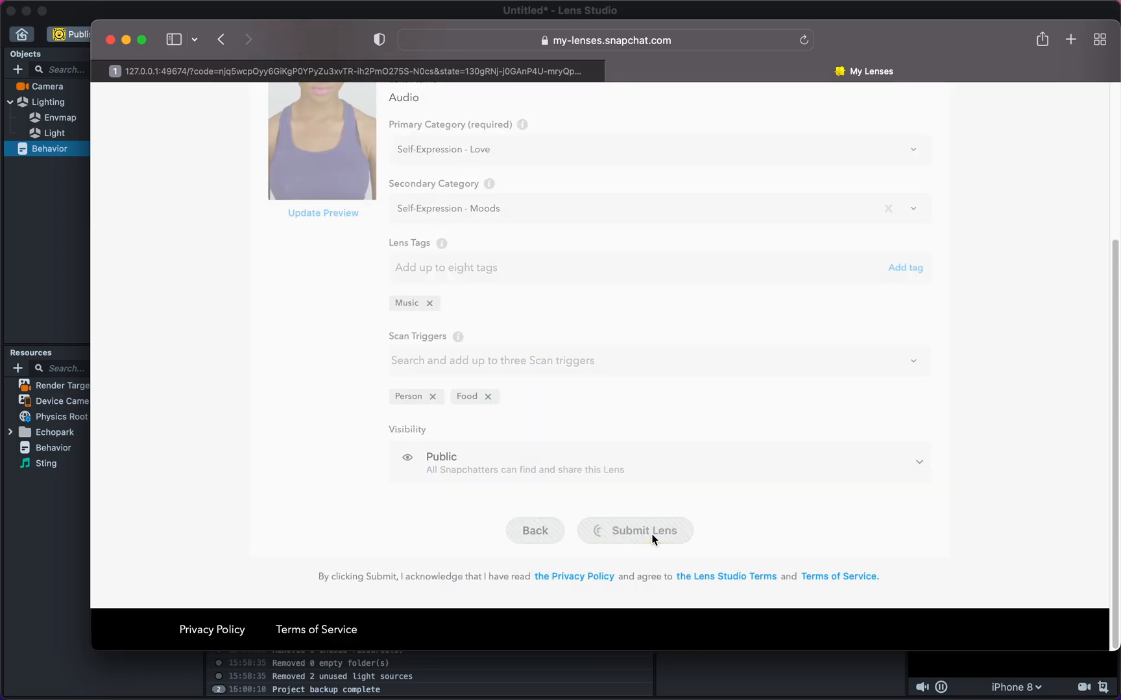
pyautogui.click(644, 530)
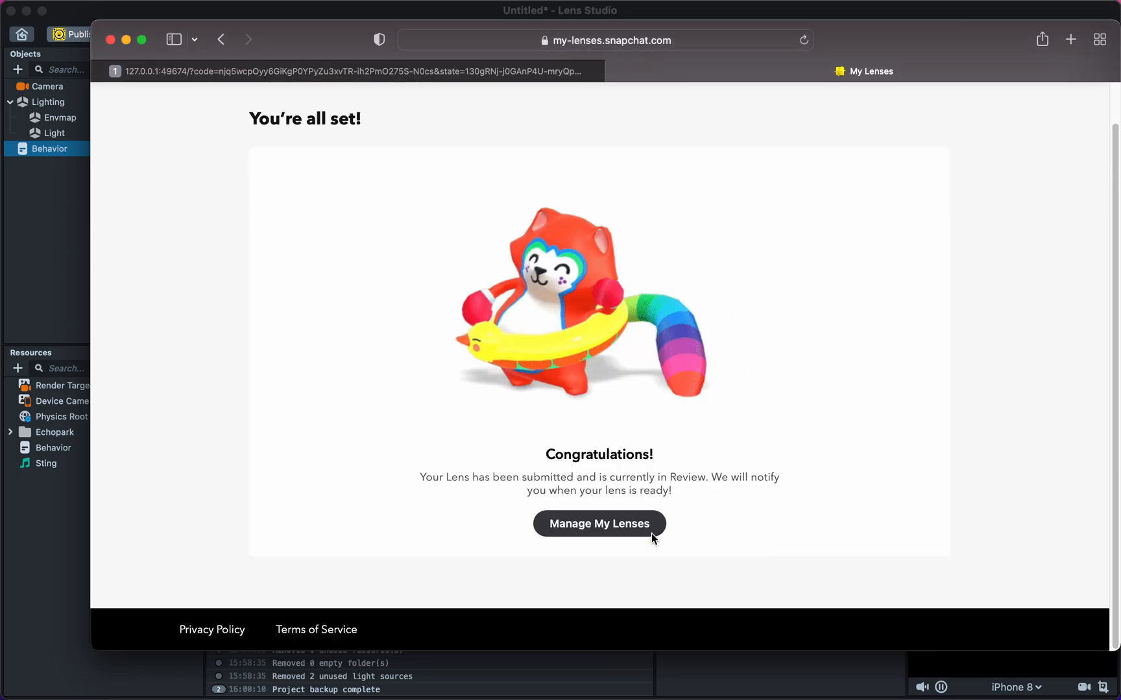
pyautogui.click(599, 524)
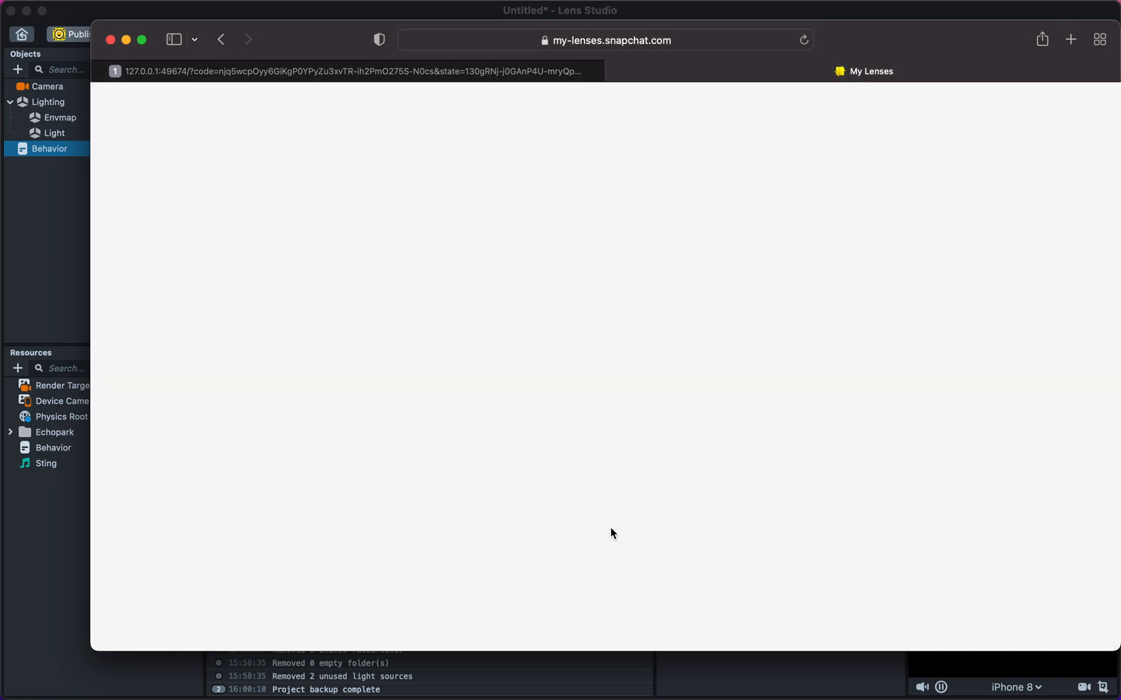